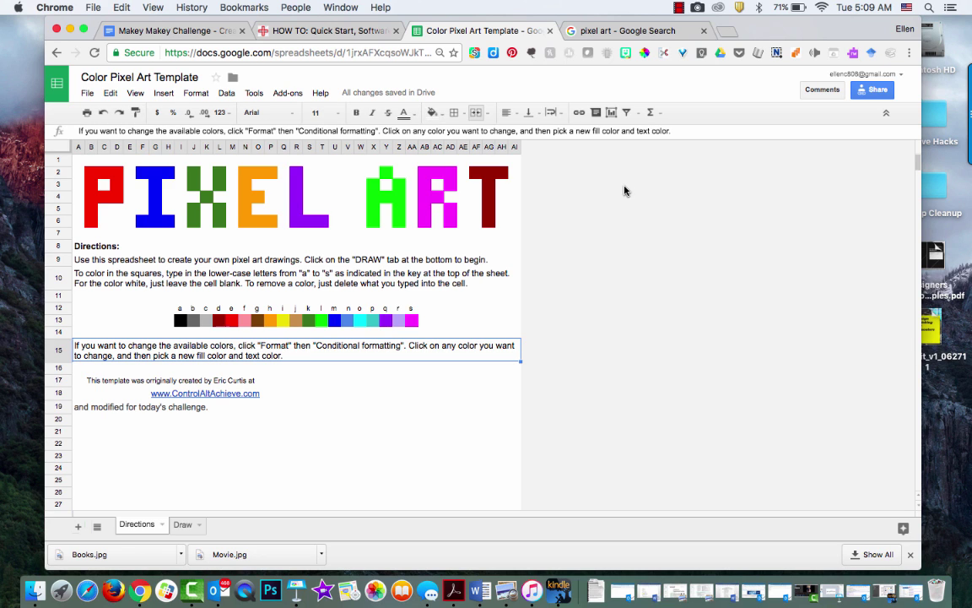
{"action": "mouse_move", "coordinate": [207, 331]}
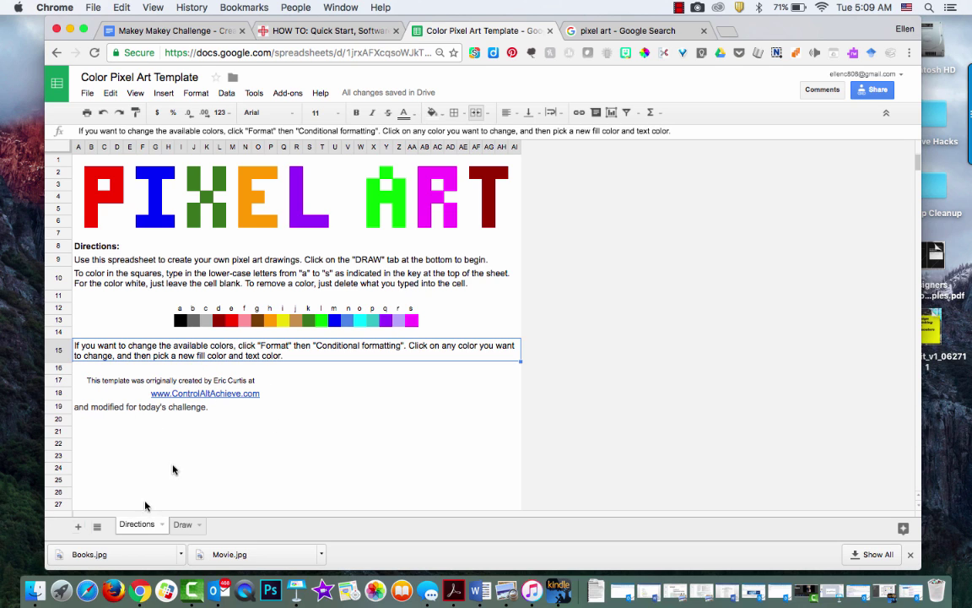
{"action": "mouse_move", "coordinate": [178, 335]}
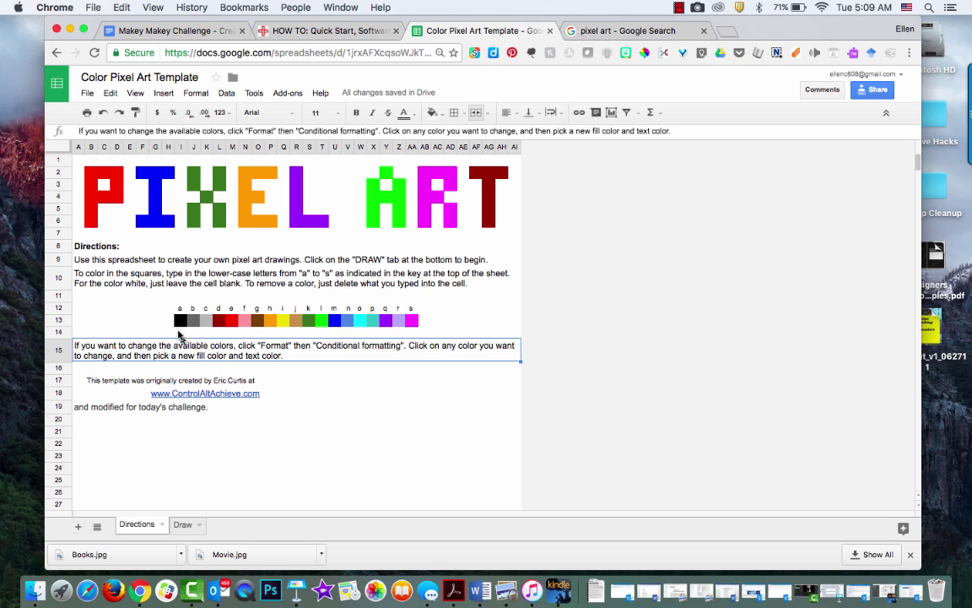
{"action": "mouse_move", "coordinate": [241, 327]}
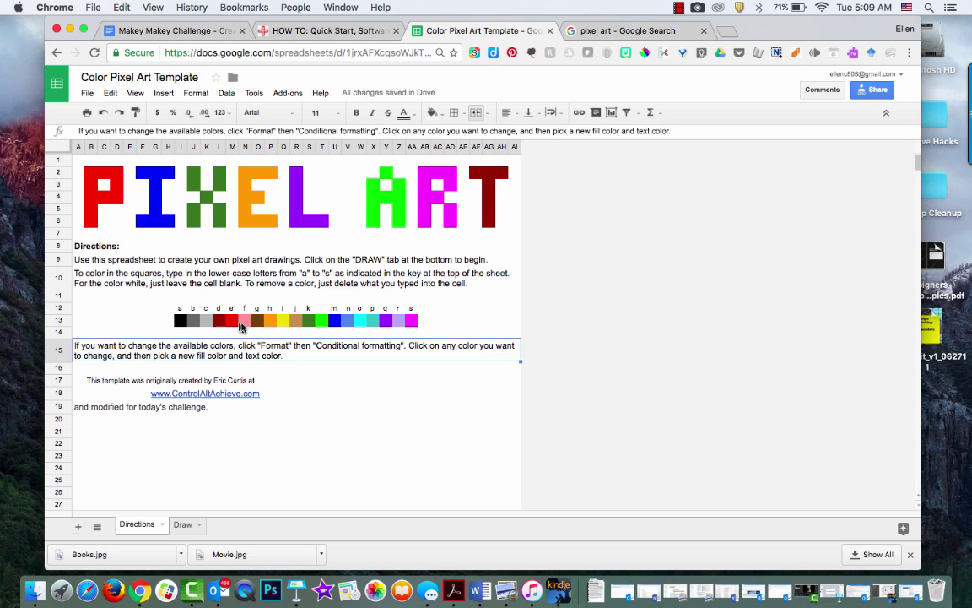
{"action": "mouse_move", "coordinate": [371, 331]}
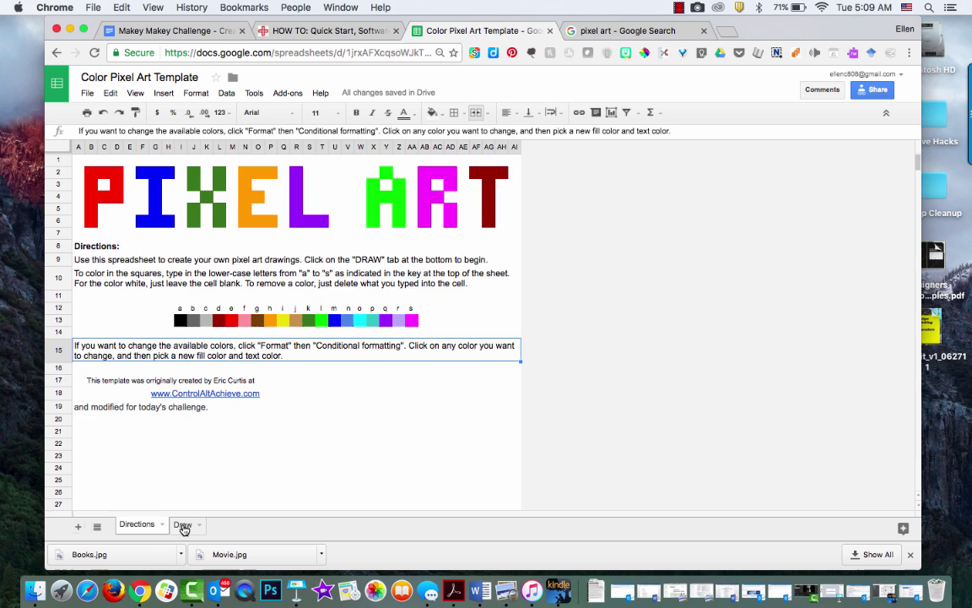
- Switch from the Directions sheet to the blank Draw grid sheet
{"action": "left_click", "coordinate": [182, 524]}
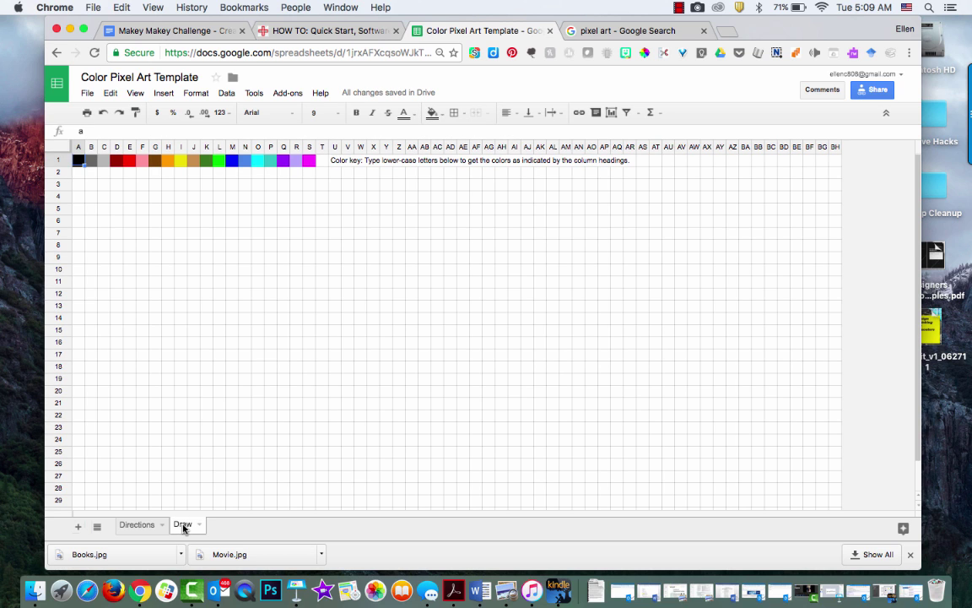
{"action": "mouse_move", "coordinate": [280, 169]}
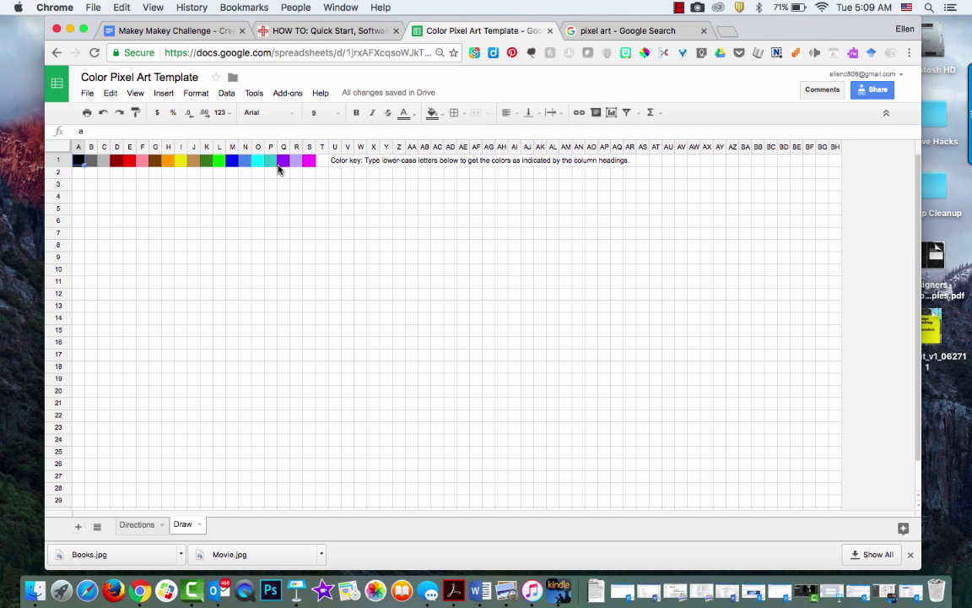
- View the Google Images 'pixel art' results as a drawing reference
{"action": "left_click", "coordinate": [627, 31]}
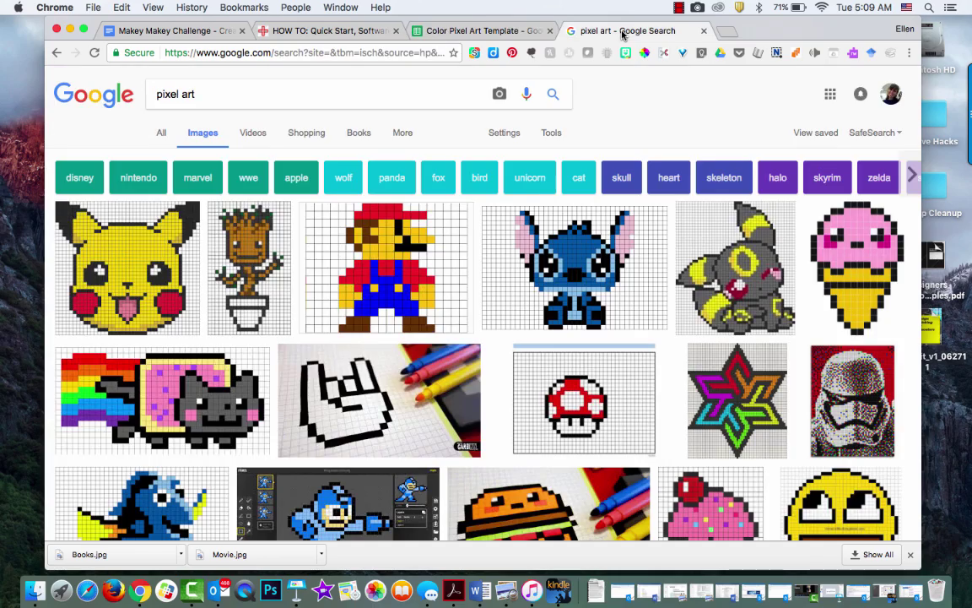
{"action": "mouse_move", "coordinate": [493, 362]}
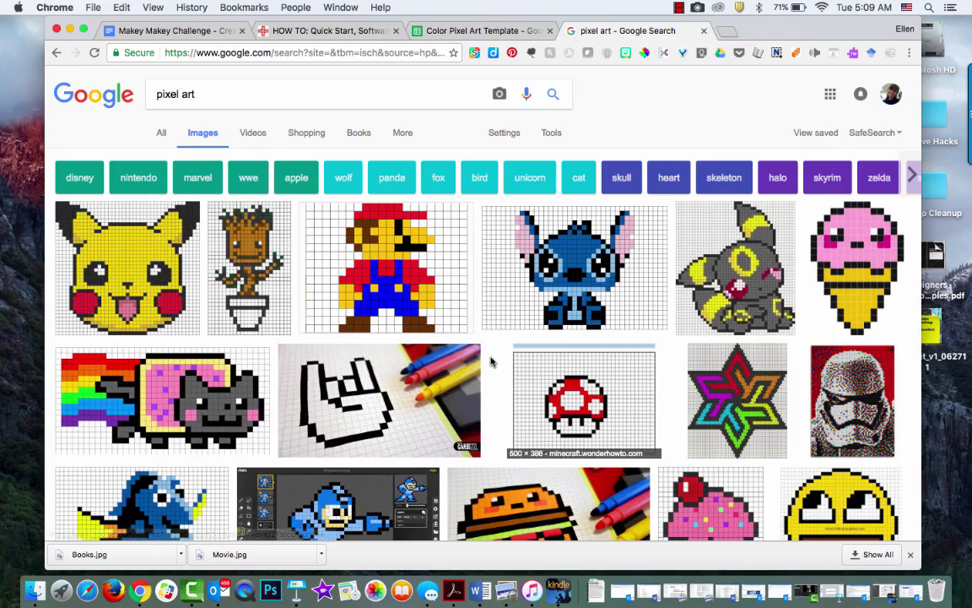
{"action": "scroll", "scroll_direction": "down", "scroll_amount": 3}
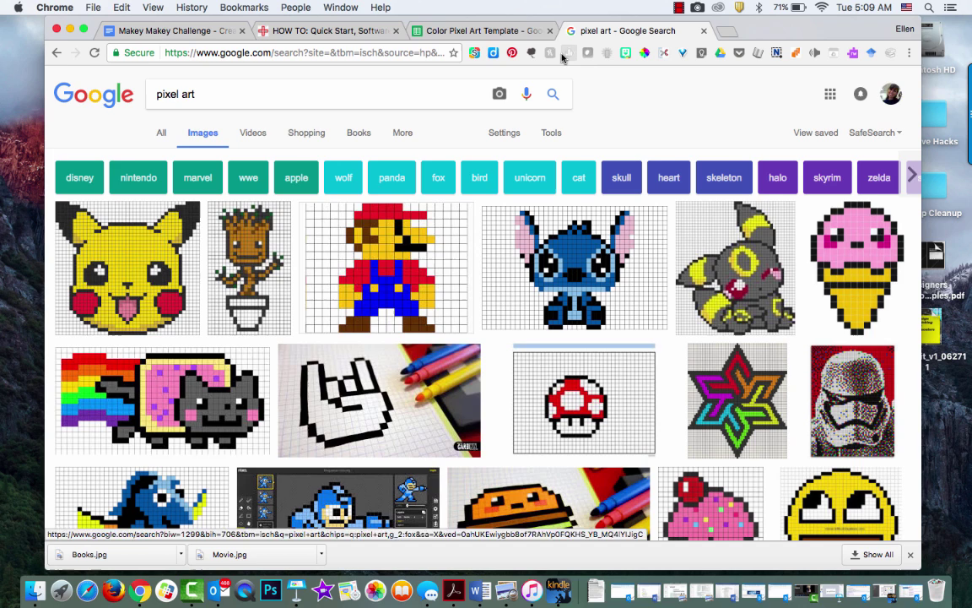
- Colour cells O6:S6 red with 'r' for Mario's cap, checking the reference image
{"action": "left_click", "coordinate": [481, 31]}
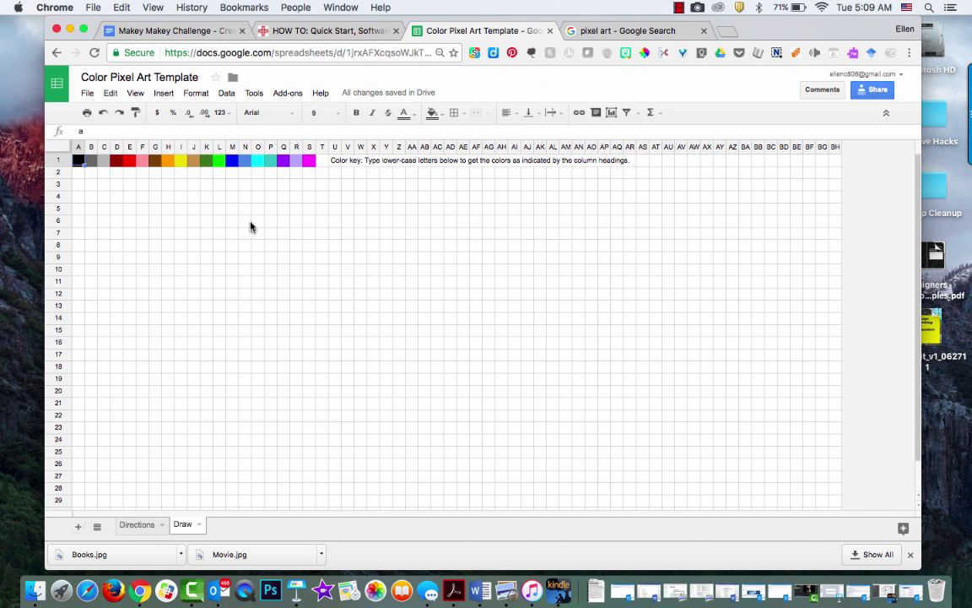
{"action": "left_click", "coordinate": [258, 221]}
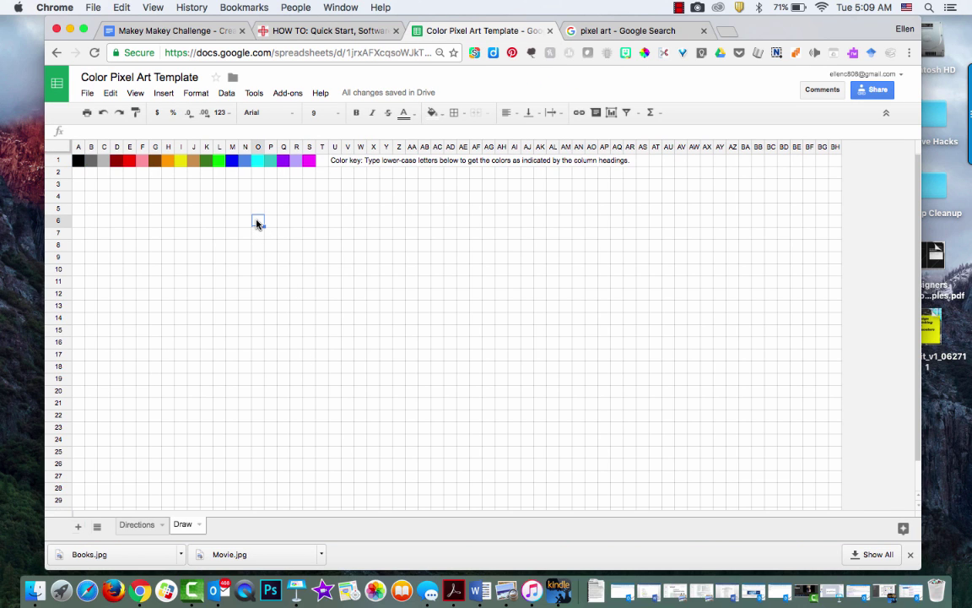
{"action": "type", "text": "r"}
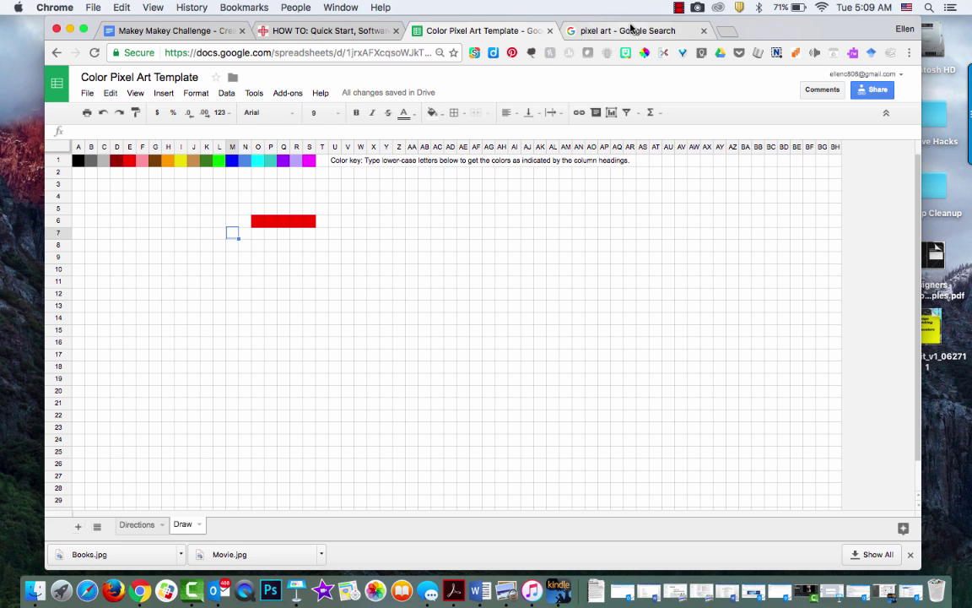
{"action": "left_click", "coordinate": [629, 30]}
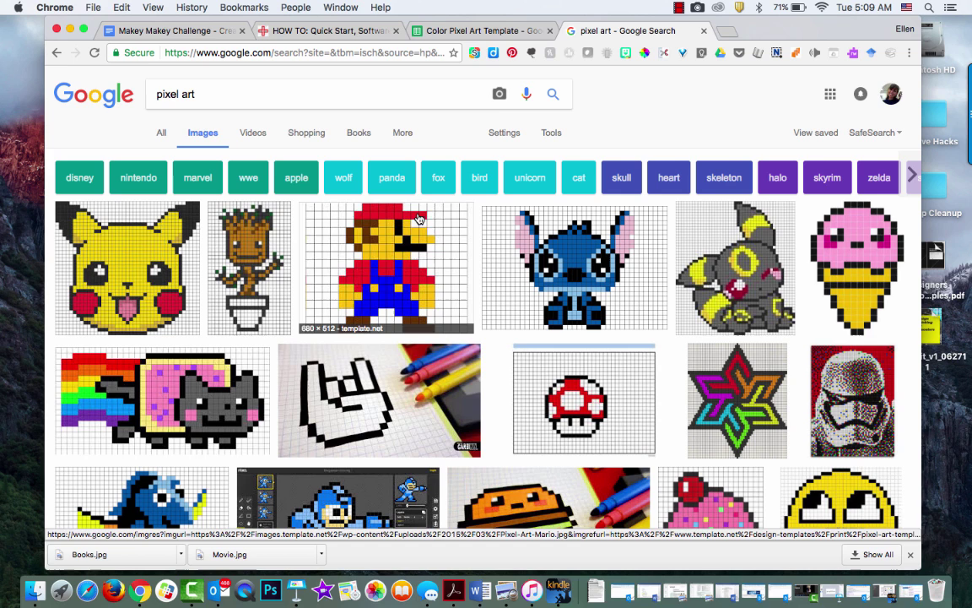
{"action": "left_click", "coordinate": [481, 31]}
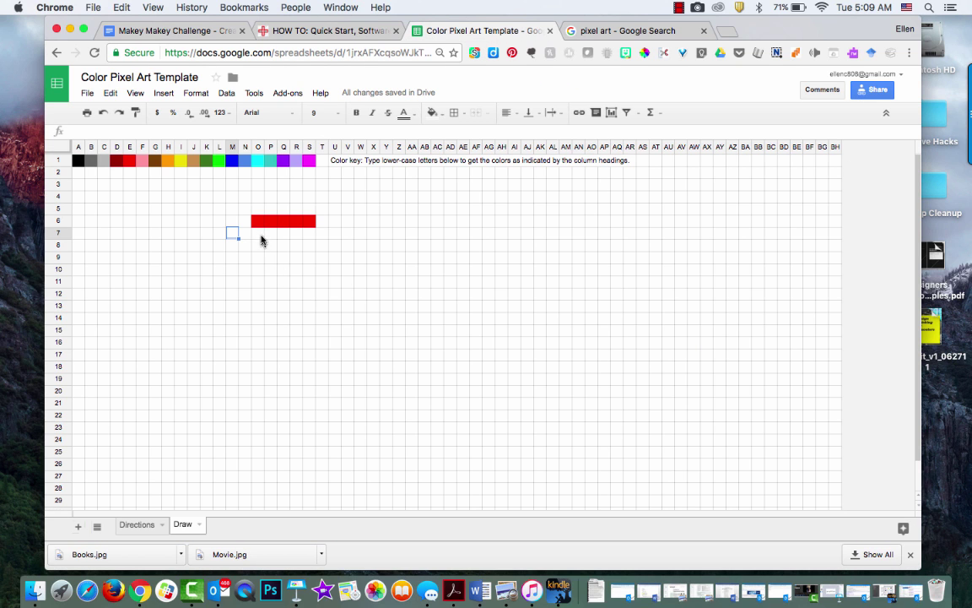
- Fill cells N7:W7 red beneath the first row, then view the Mario image again
{"action": "type", "text": "a"}
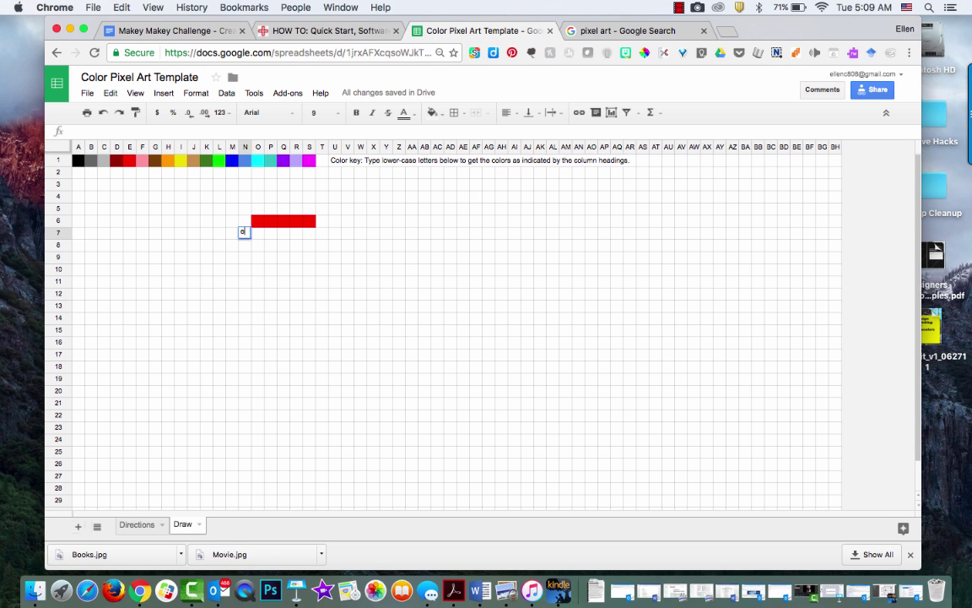
{"action": "type", "text": "a"}
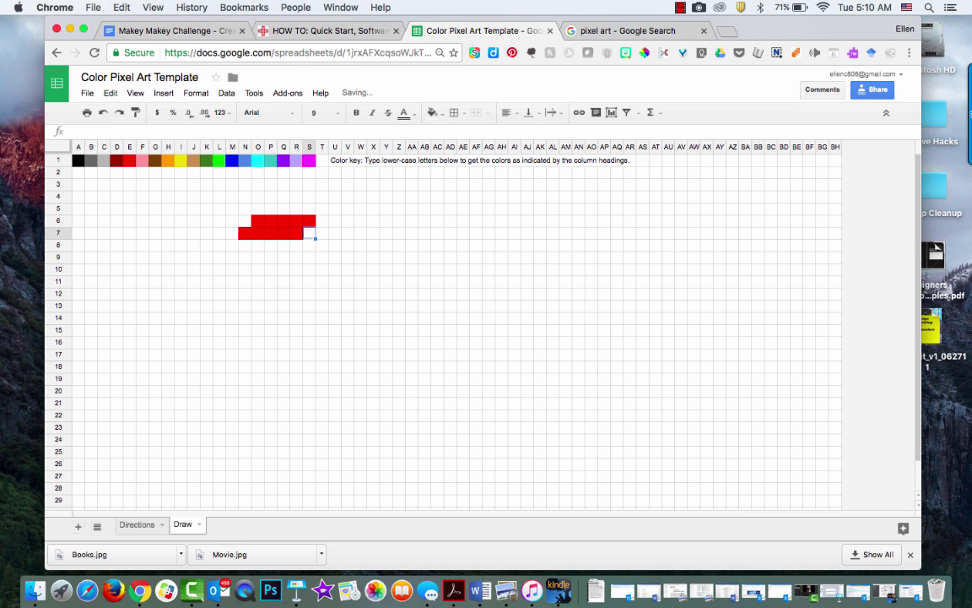
{"action": "type", "text": "e"}
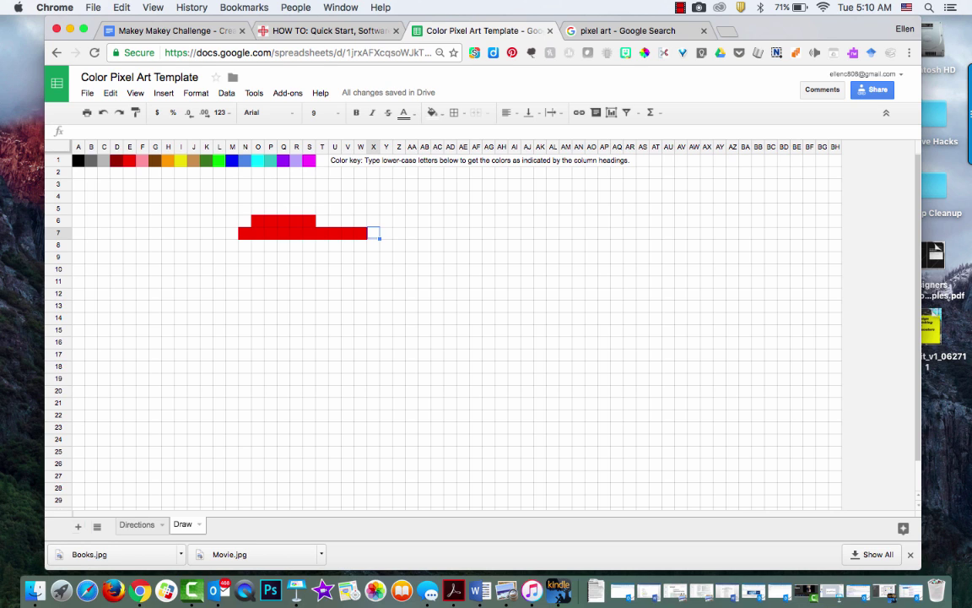
{"action": "mouse_move", "coordinate": [345, 217]}
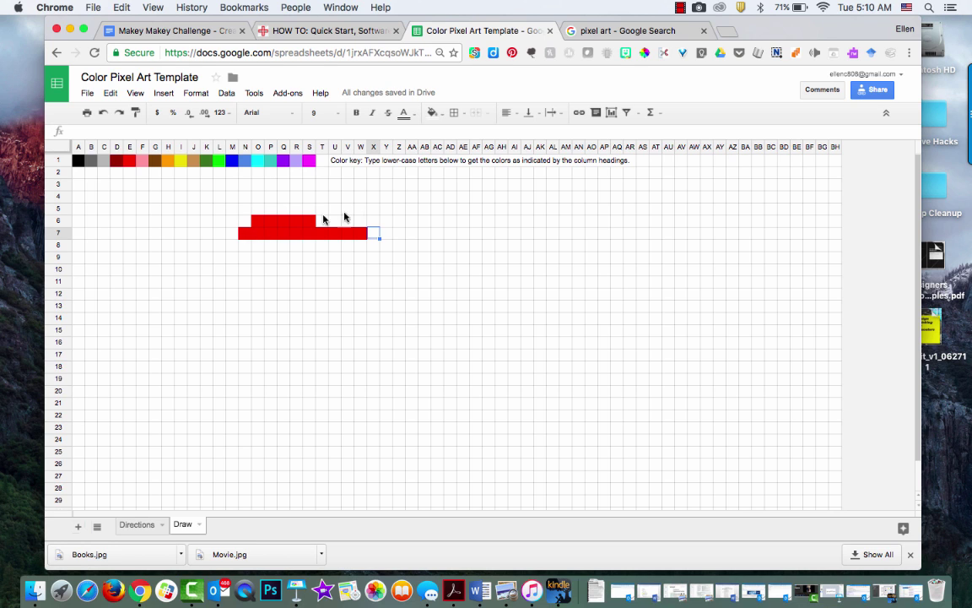
{"action": "left_click", "coordinate": [624, 31]}
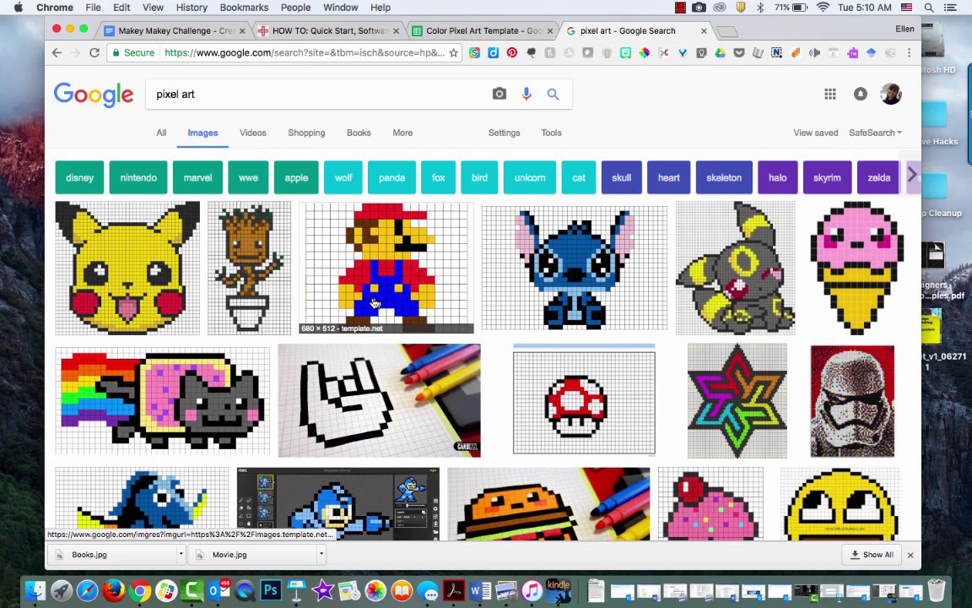